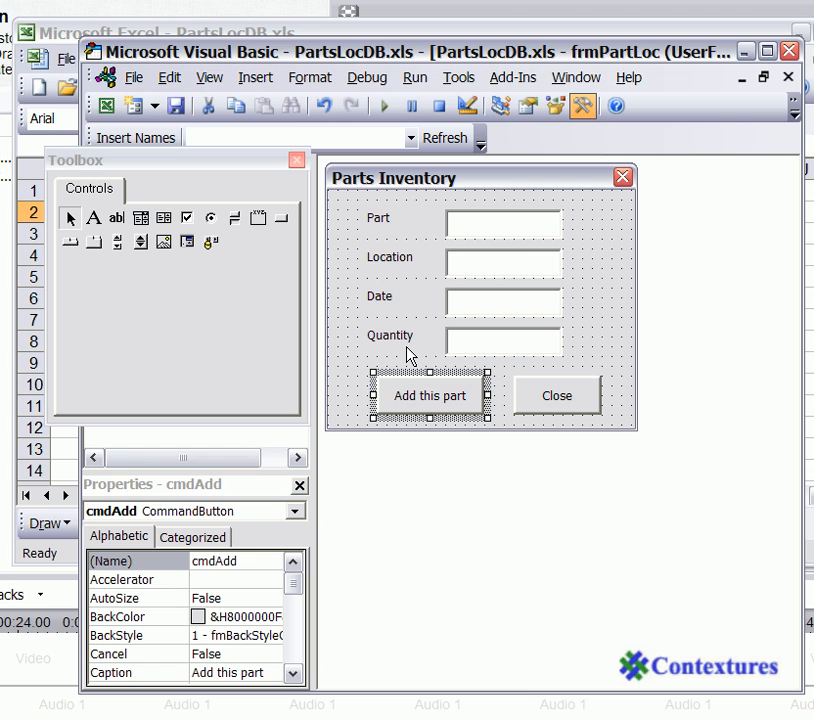
mouse_move(436, 362)
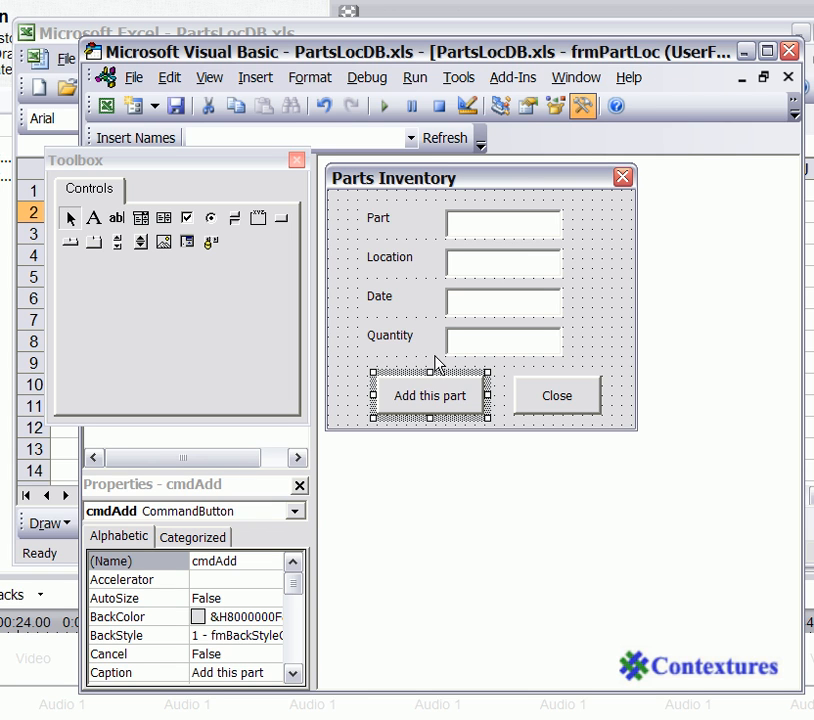
mouse_move(432, 374)
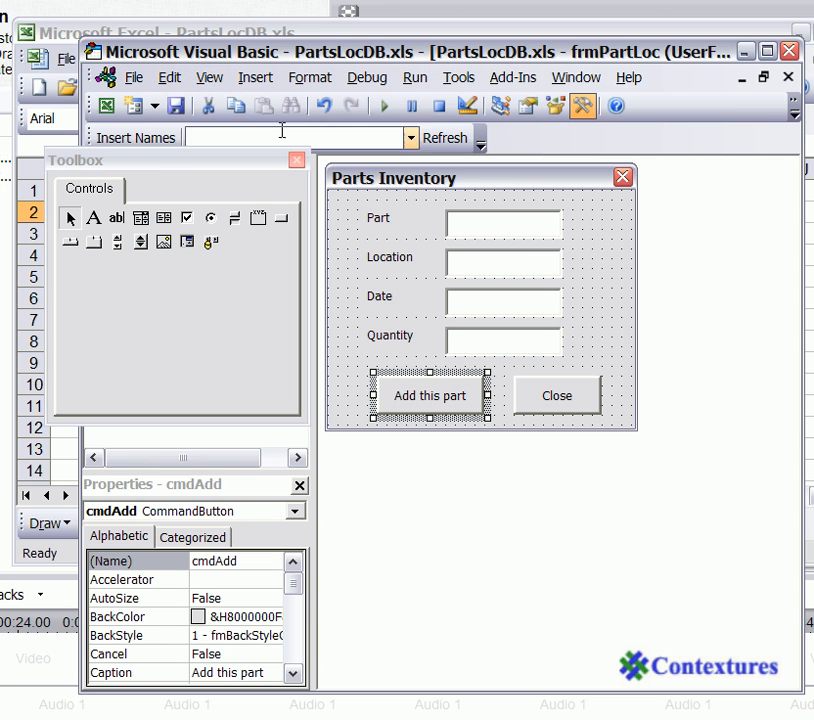
Bring up the View menu with the cmdAdd button selected on the form.
click(208, 76)
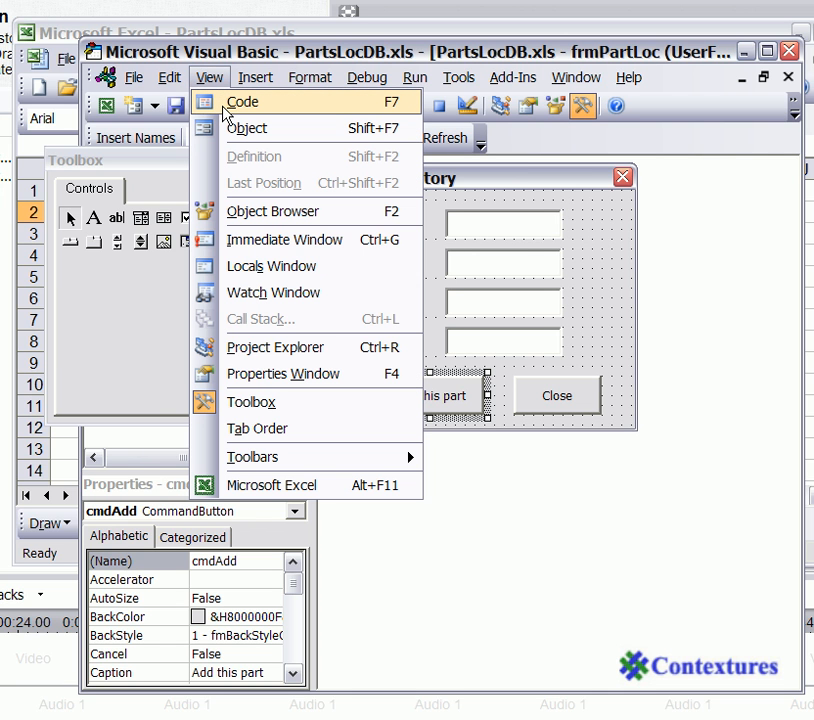
Paste the record-saving code into cmdAdd_Click so entries copy to PartsData and the form clears.
click(242, 100)
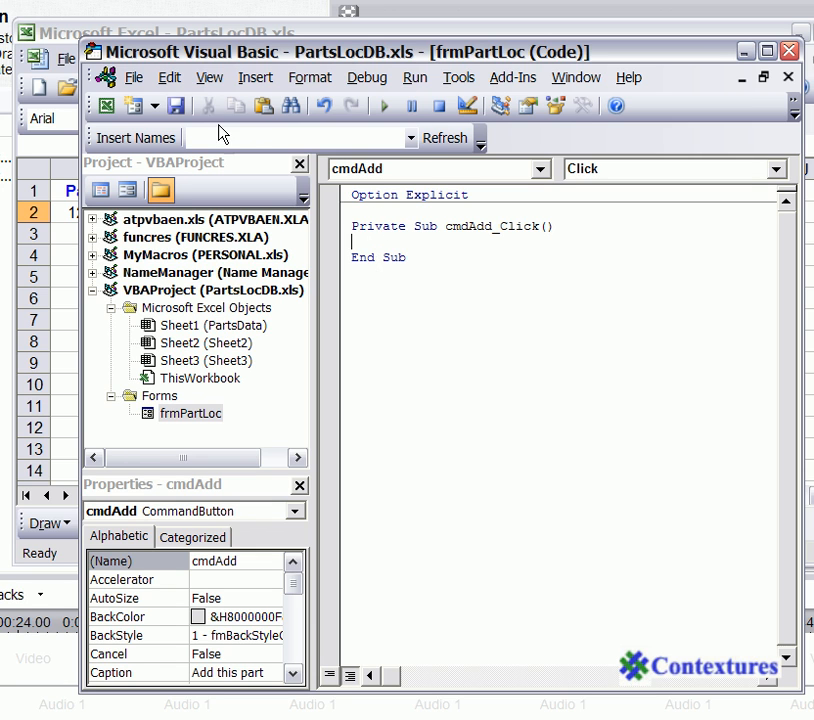
click(264, 104)
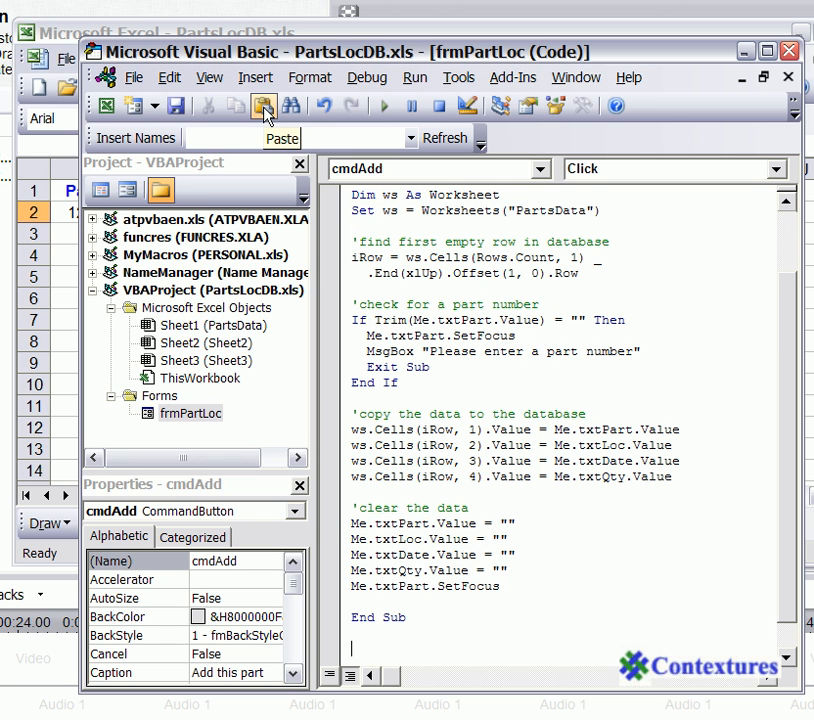
mouse_move(796, 612)
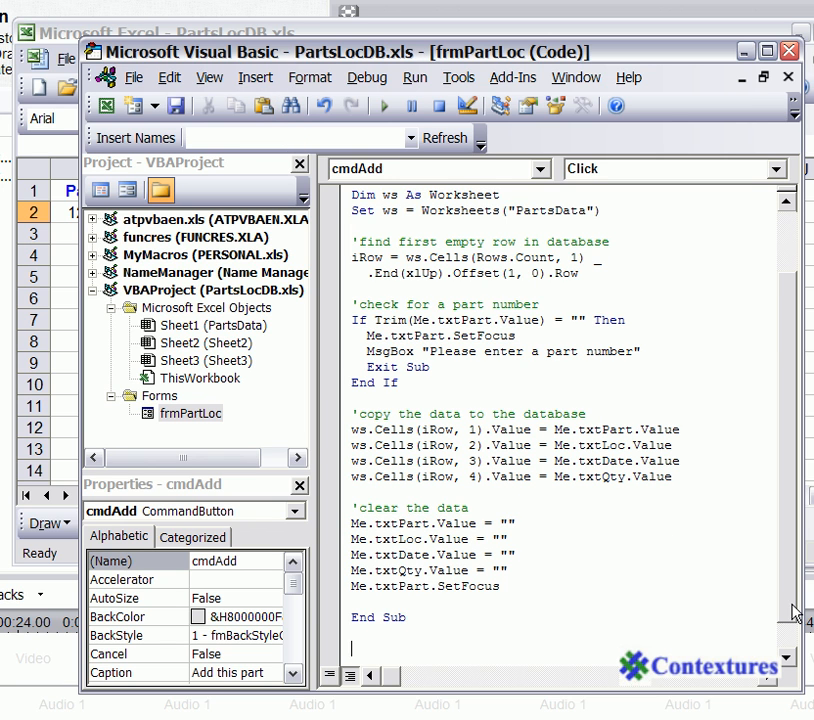
scroll(down, 3)
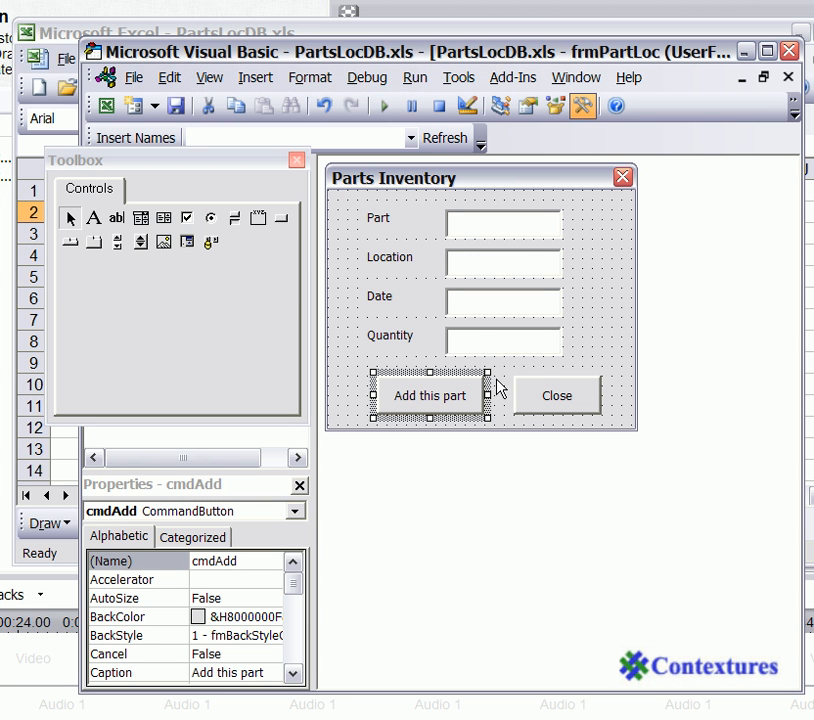
mouse_move(540, 388)
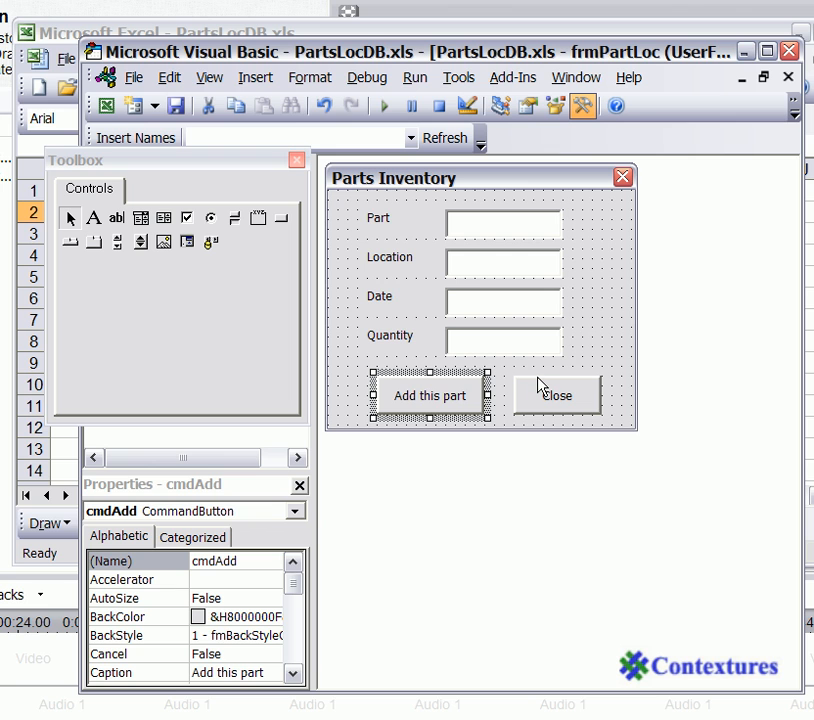
Select the cmdClose button on the form and bring up the View menu.
click(556, 396)
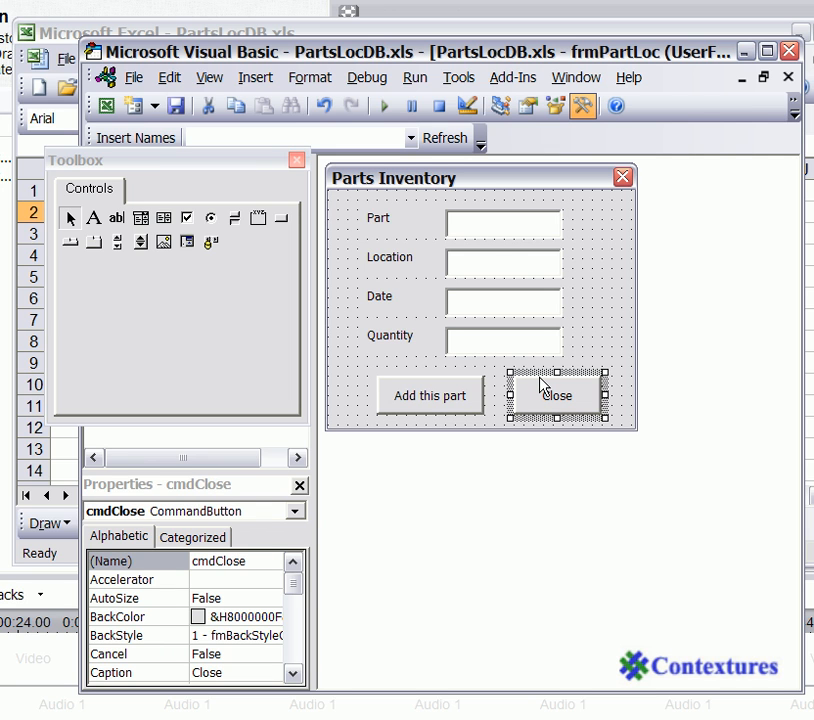
mouse_move(536, 390)
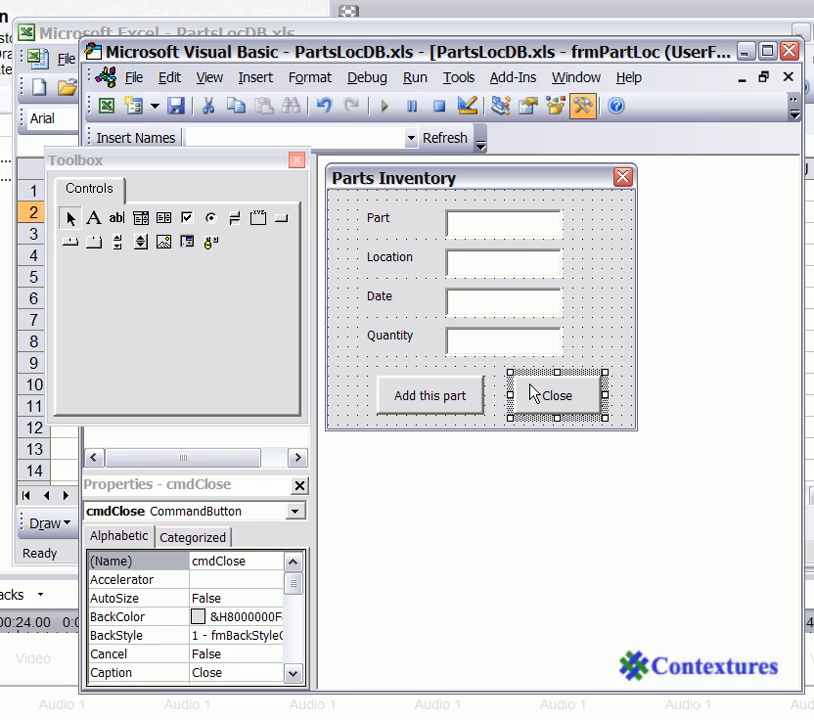
mouse_move(208, 76)
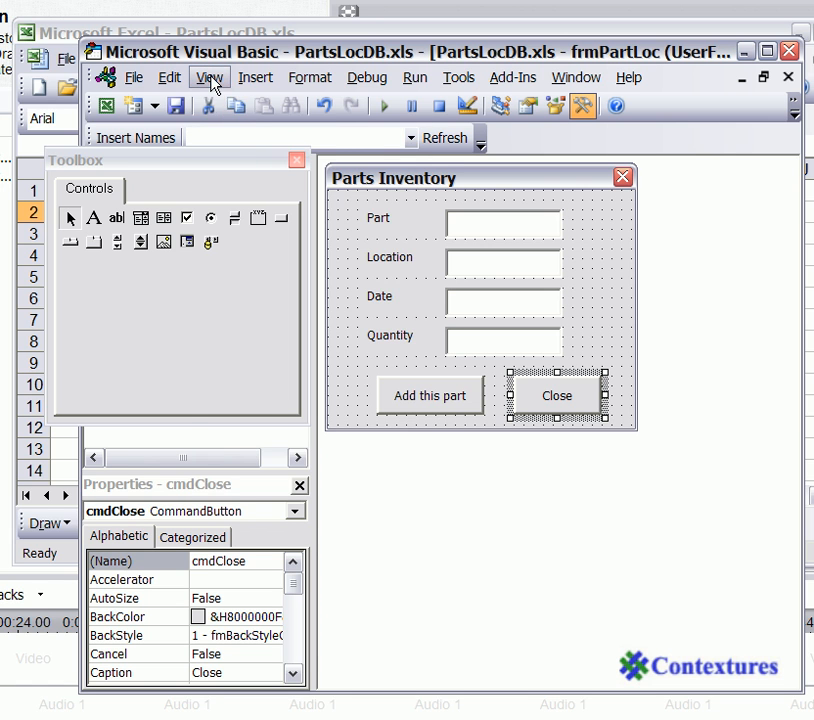
click(208, 76)
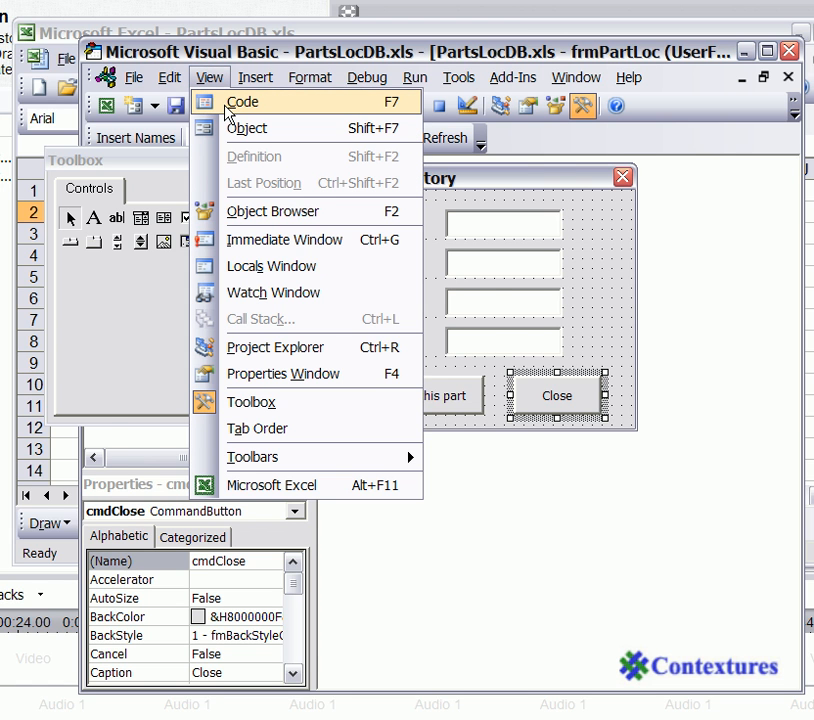
Enter Unload Me in the cmdClose_Click procedure.
click(244, 100)
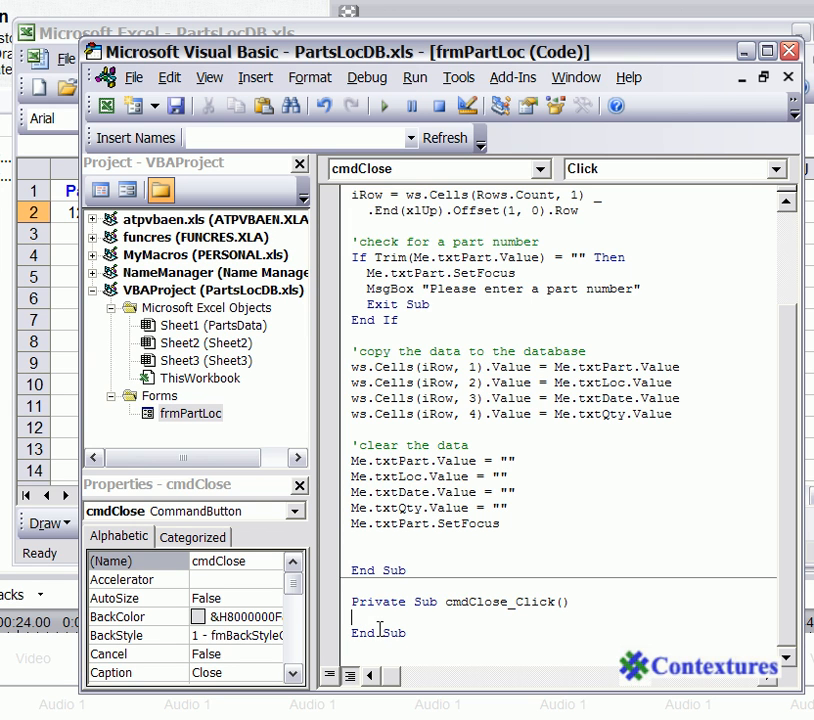
mouse_move(446, 646)
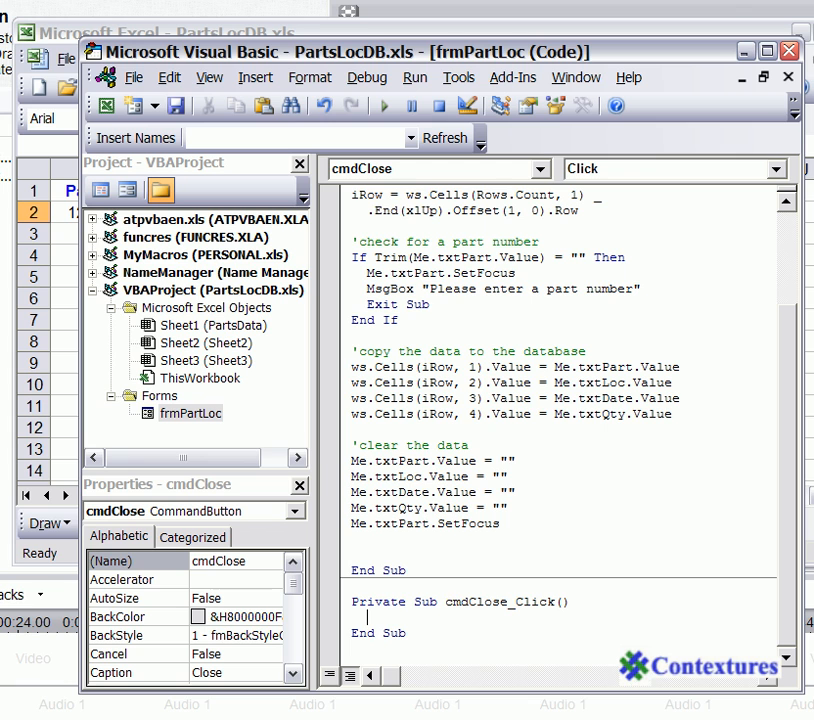
text(unlo)
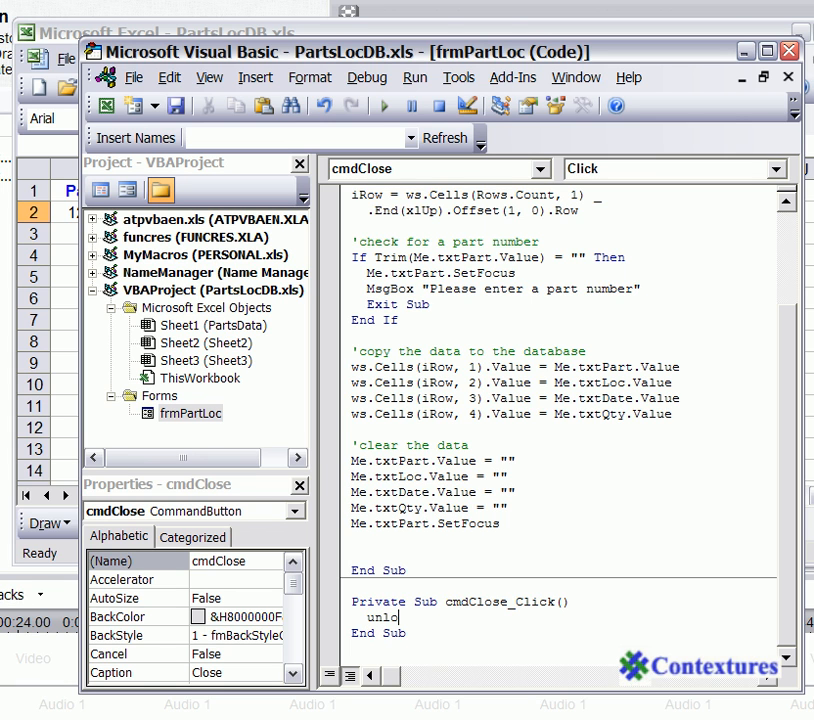
text(ad)
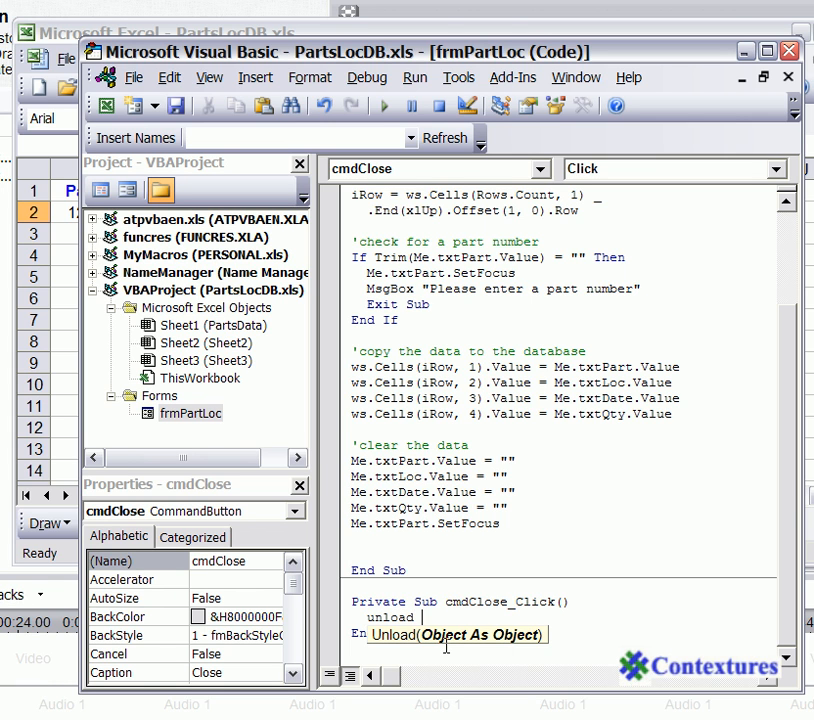
text(me)
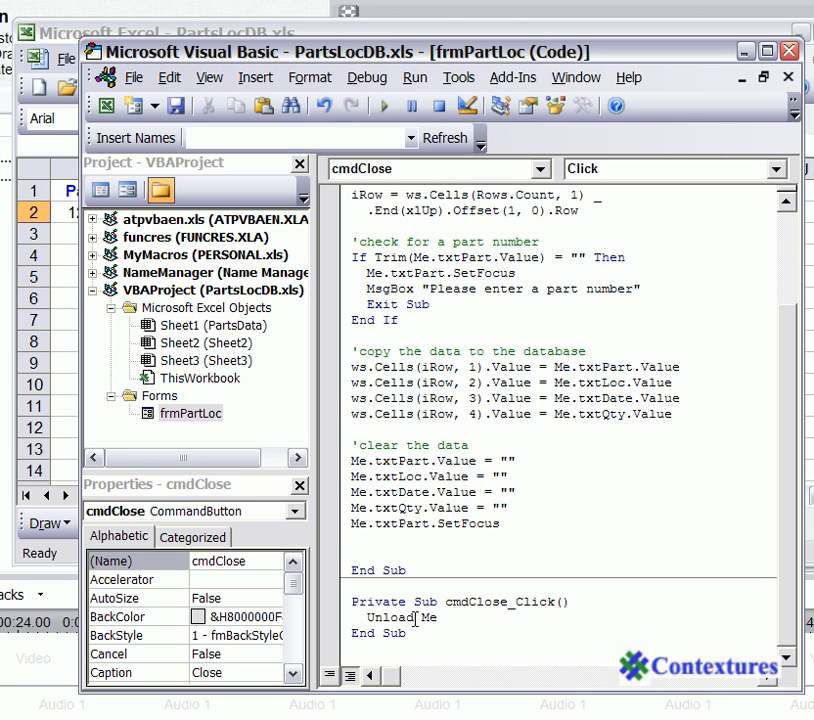
mouse_move(456, 616)
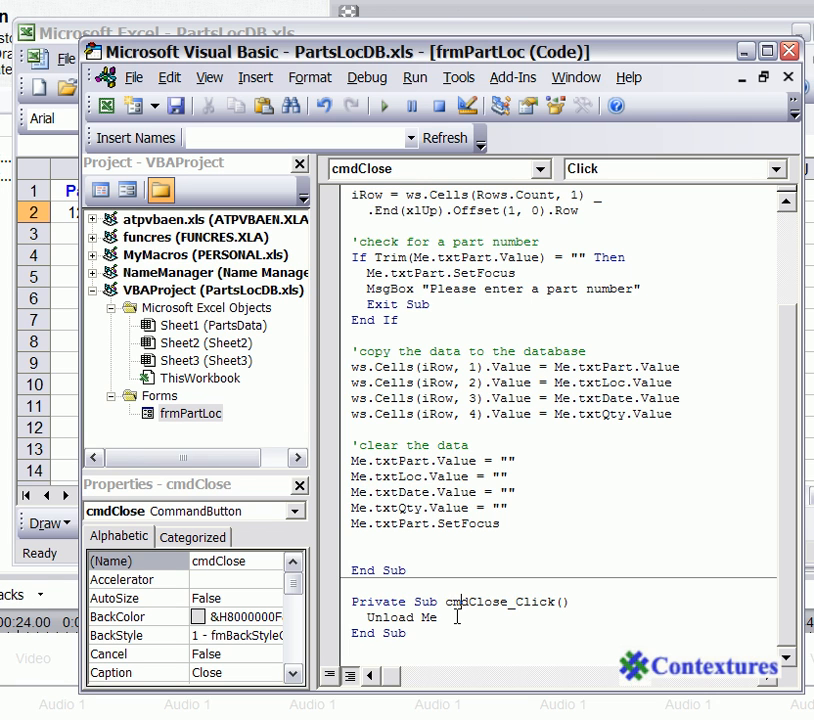
Return to the Parts Inventory form design via View > Object.
click(208, 76)
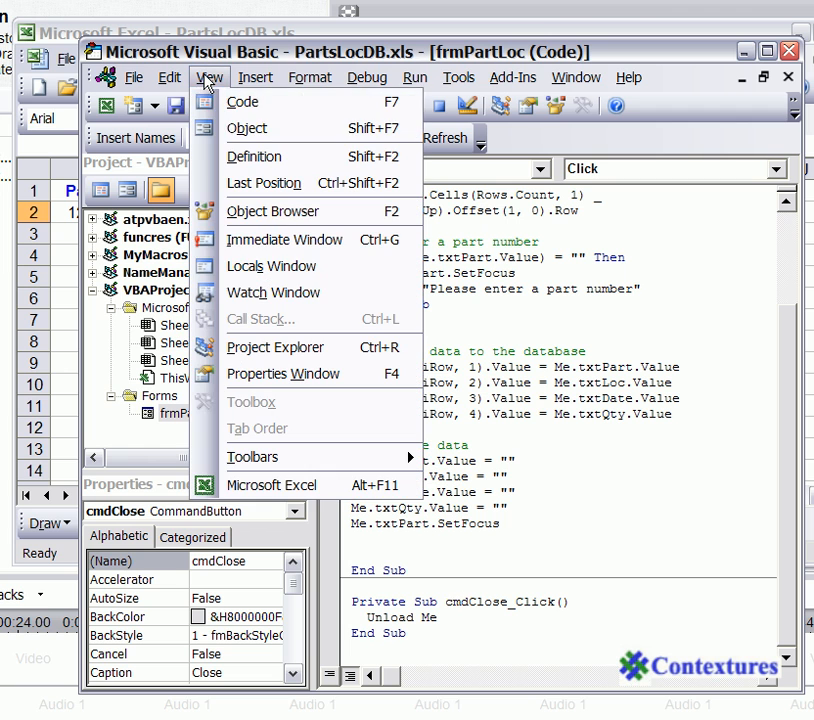
click(248, 128)
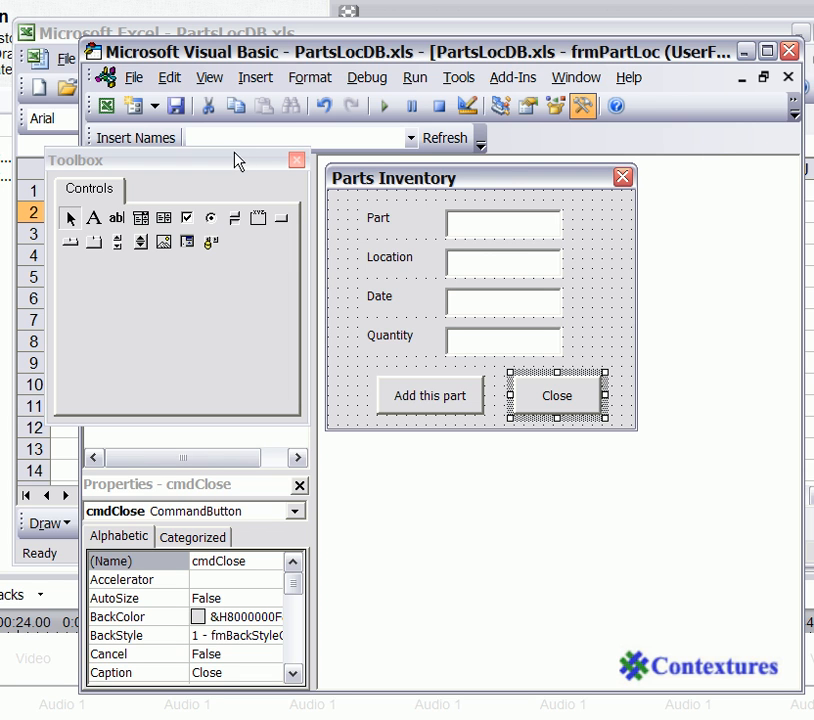
mouse_move(456, 182)
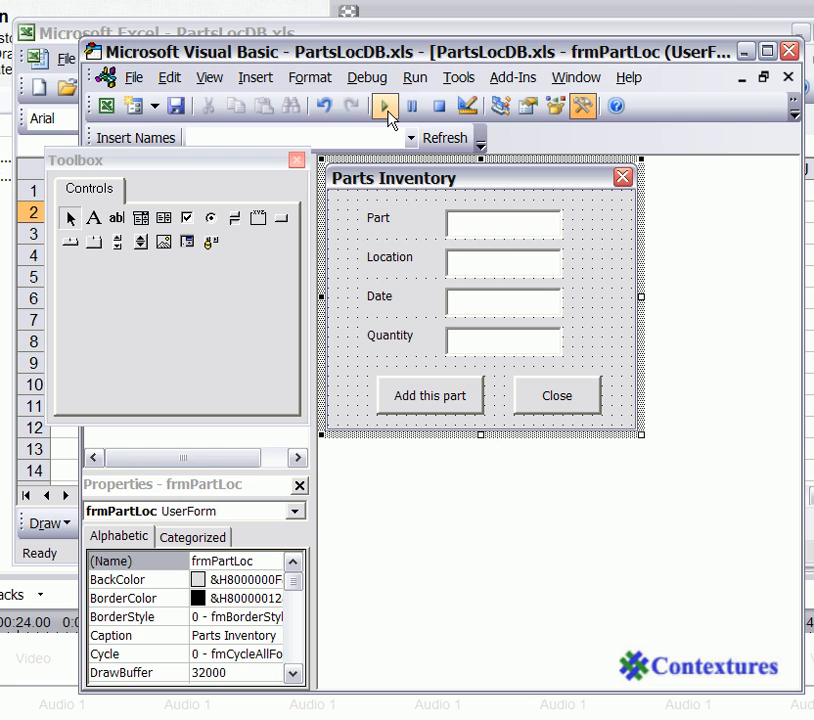
mouse_move(386, 106)
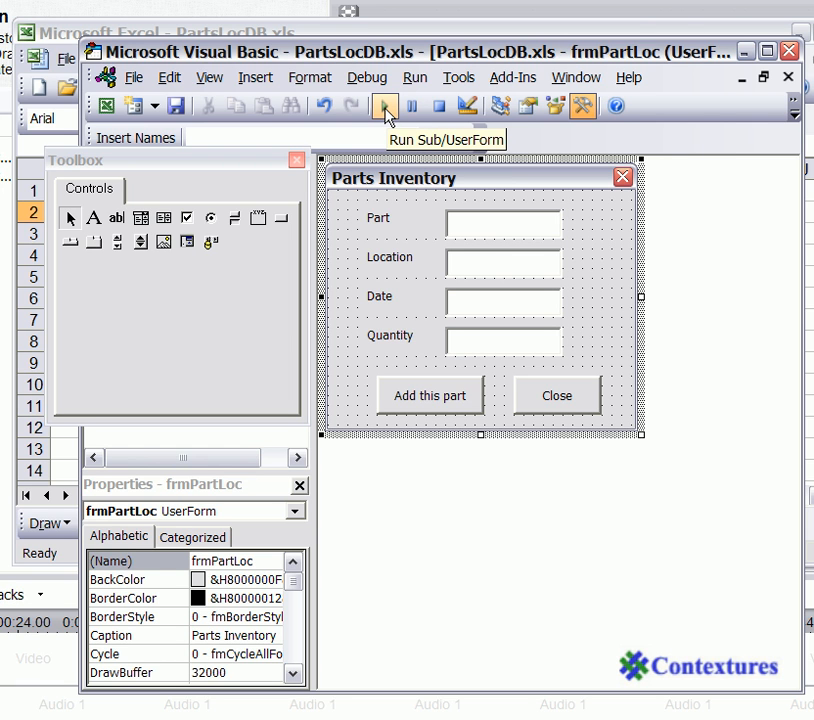
Run frmPartLoc so the Parts Inventory form opens over the PartsData sheet.
click(384, 106)
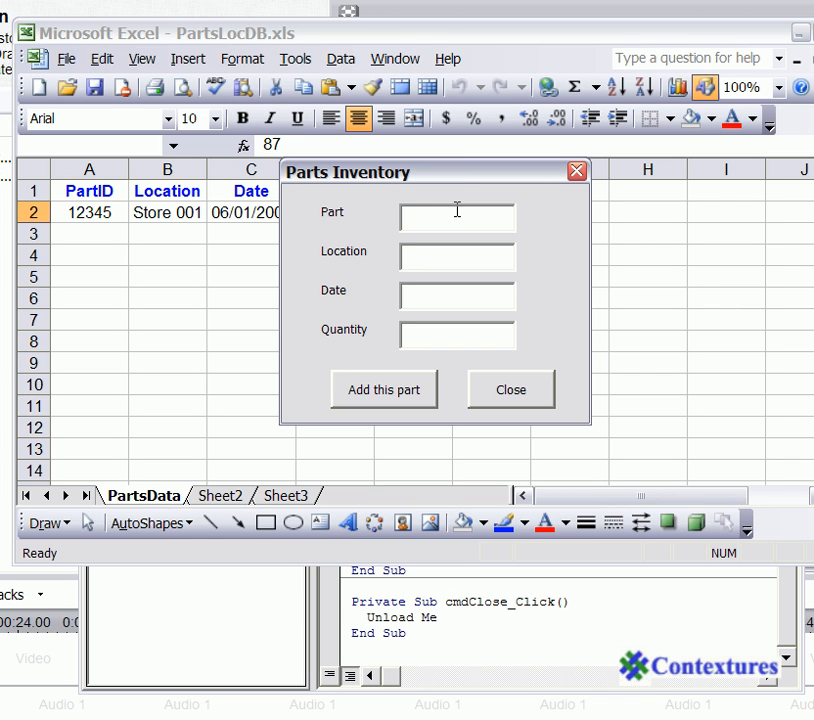
Enter part 1345, store 0002, Jun 1, 2008, quantity 20 and add it to PartsData.
text(1345)
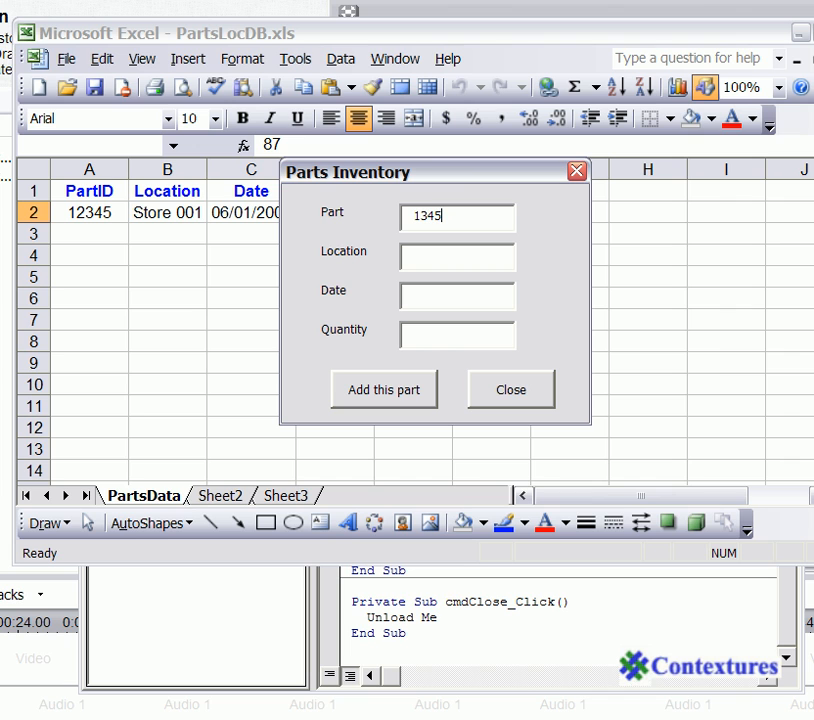
click(456, 256)
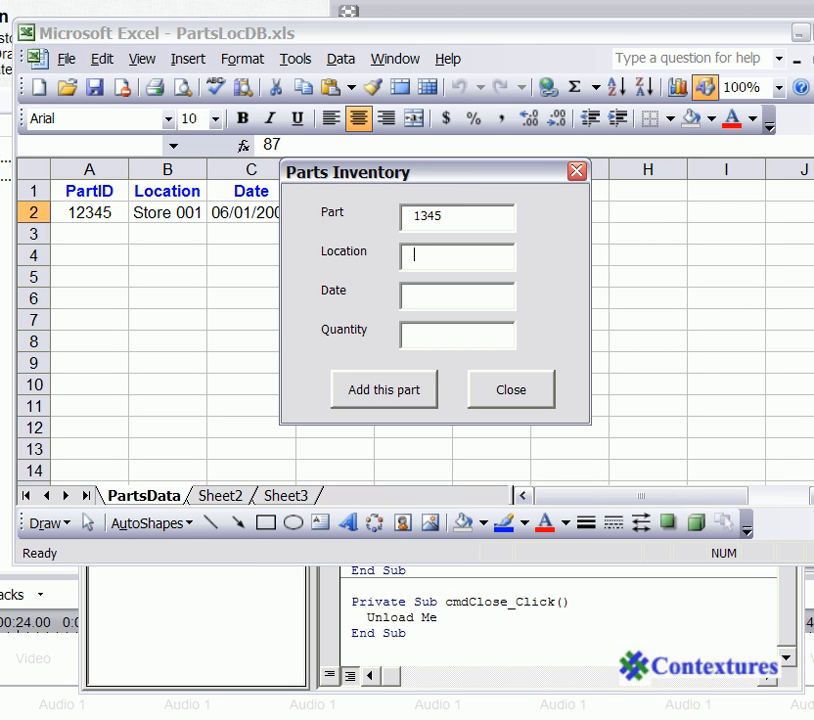
text(st)
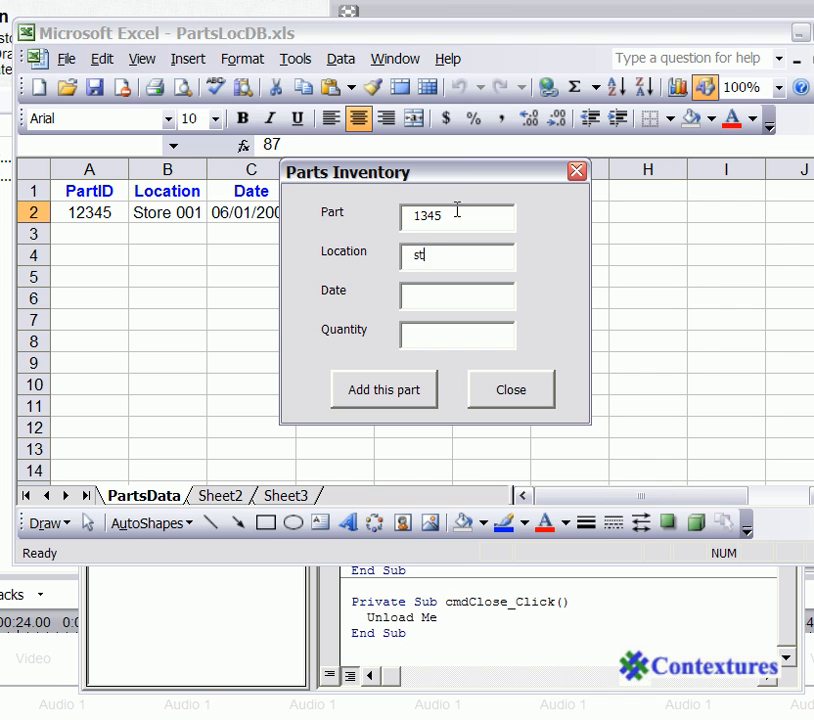
text(ore 0002)
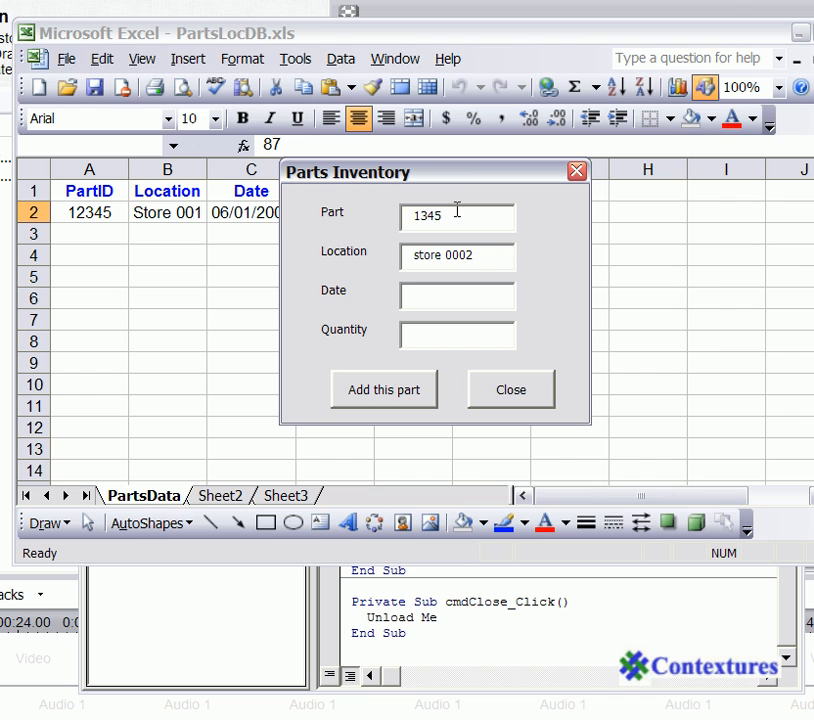
text(Jun 1)
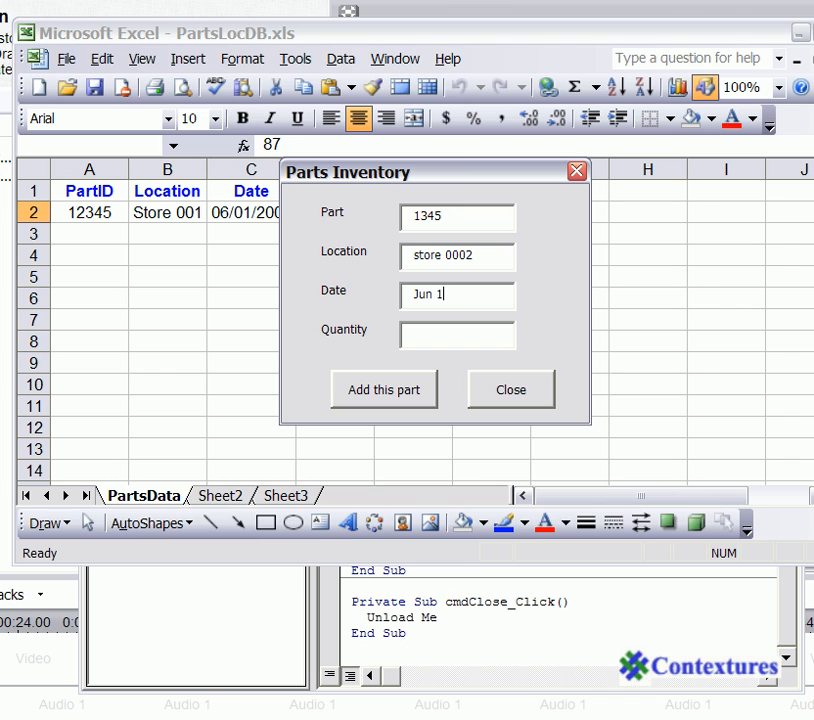
text(,)
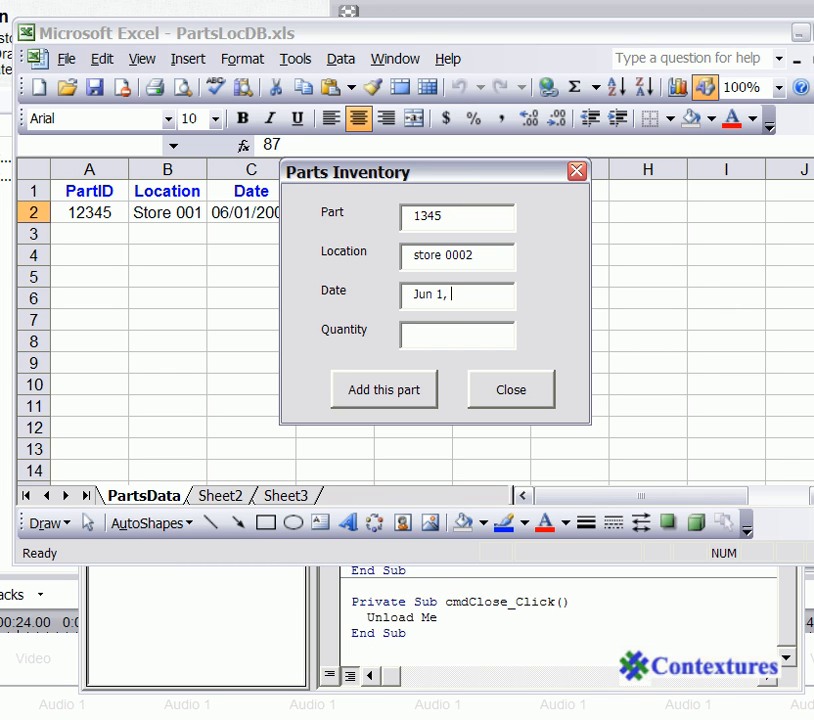
text(2008)
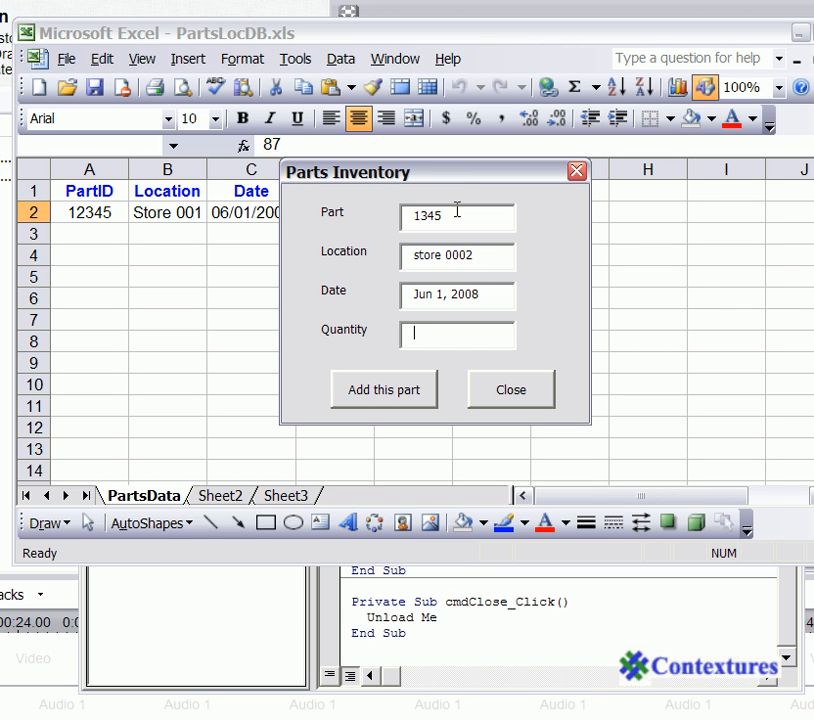
text(20)
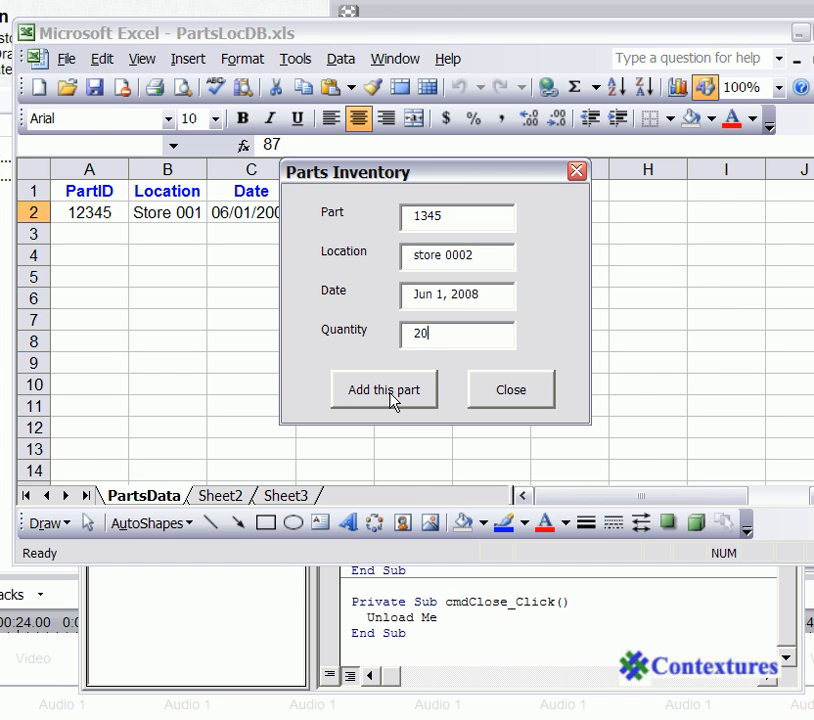
click(384, 388)
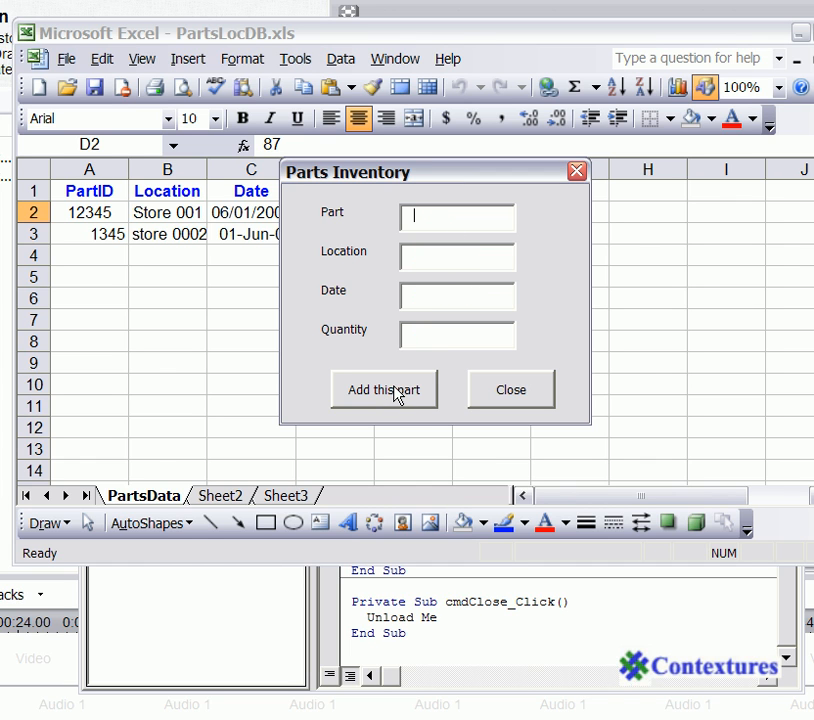